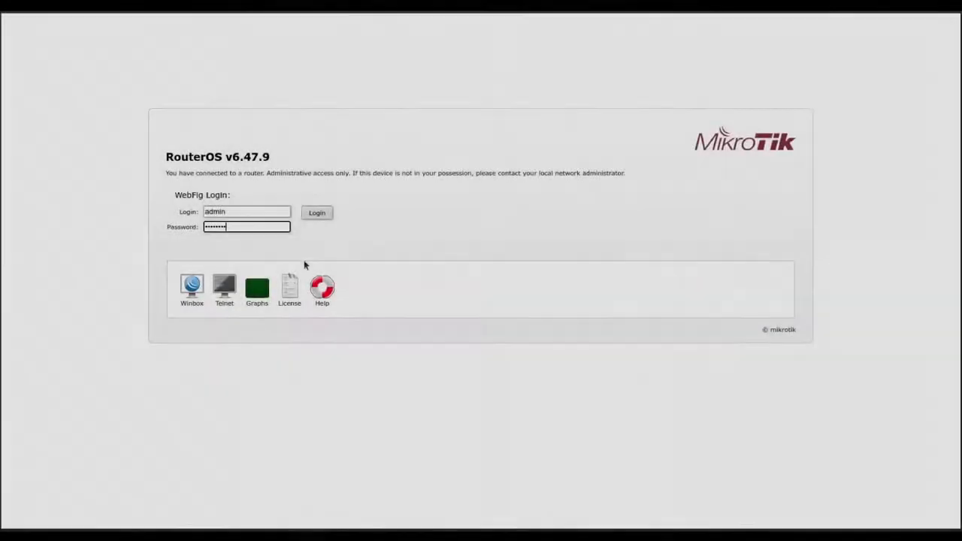
Step: Sign in to WebFig with the admin account to reach the interface list
click(316, 212)
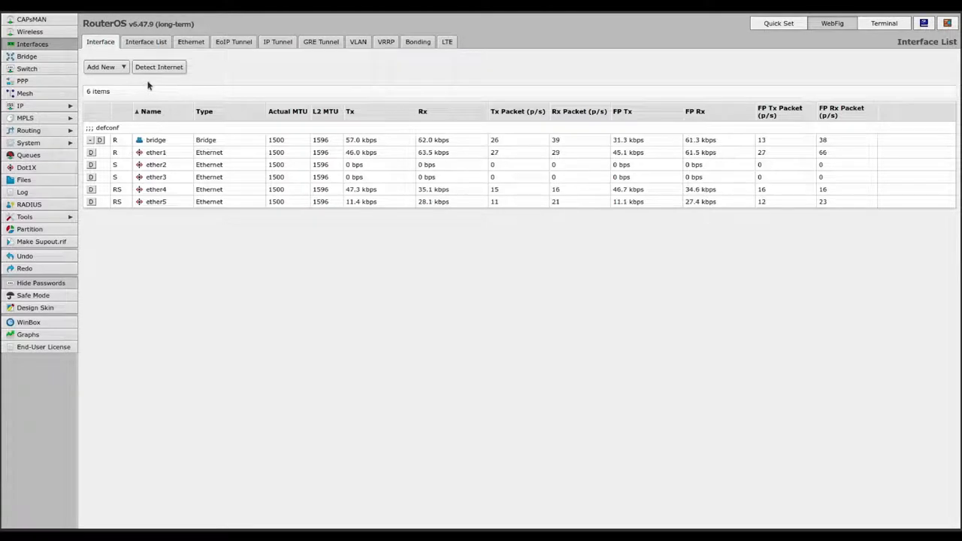
mouse_move(20, 105)
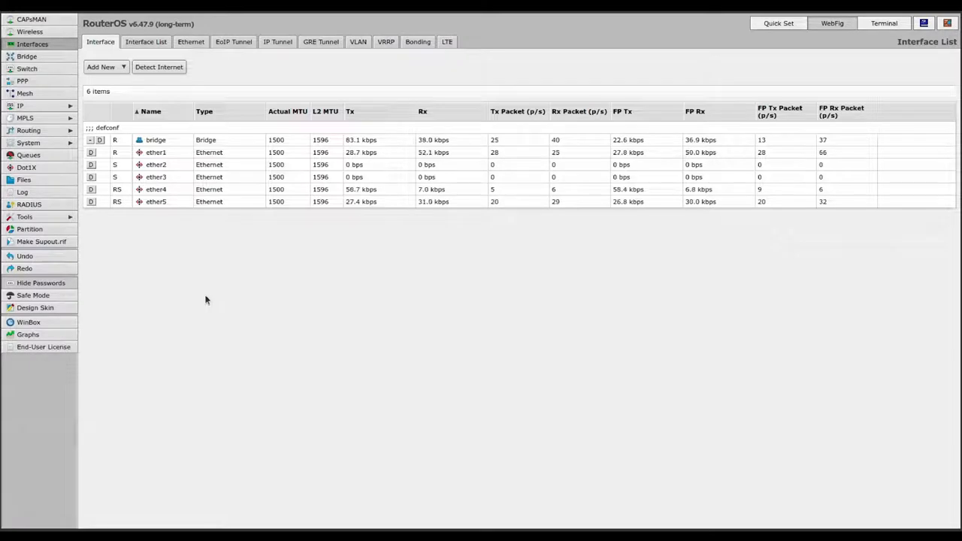
mouse_move(166, 127)
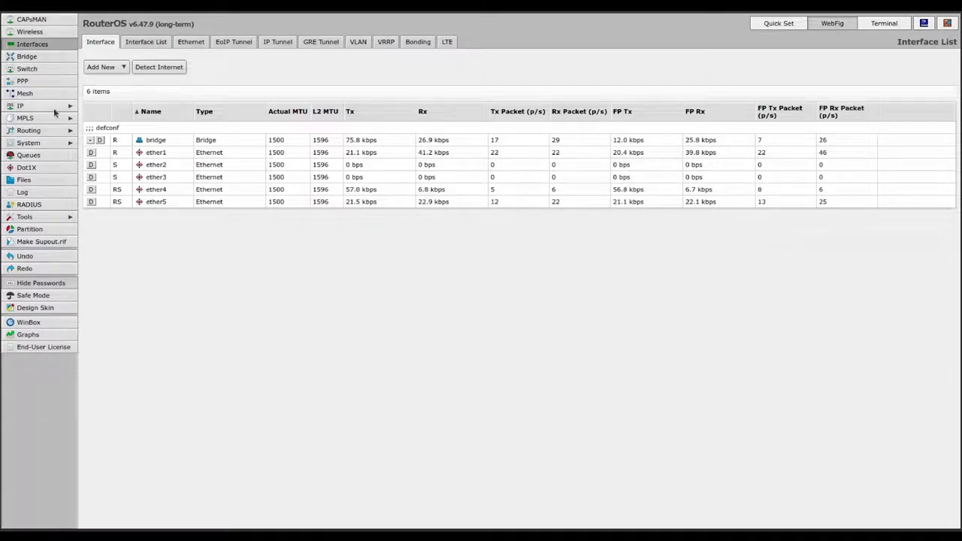
Step: Go to IP > DHCP Server and show the DHCP leases list
click(20, 105)
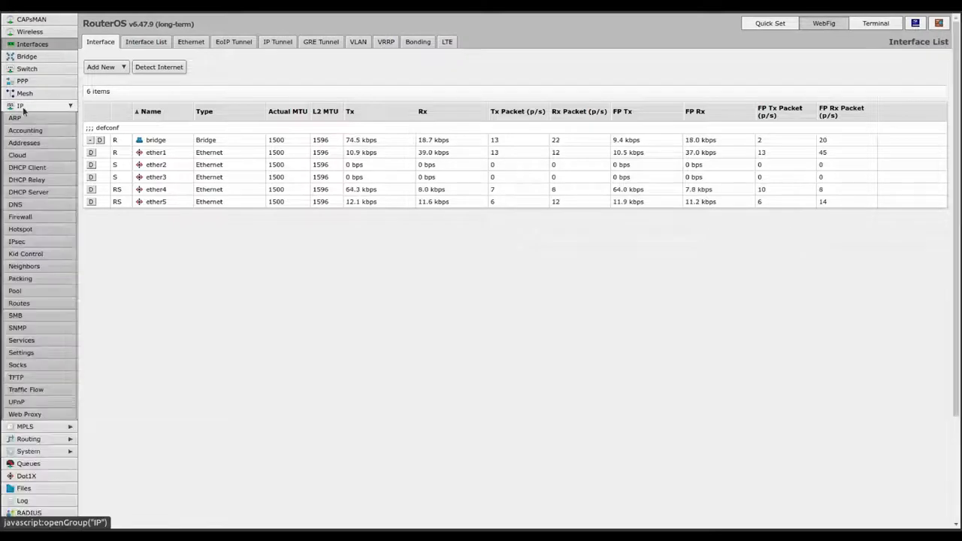
click(28, 191)
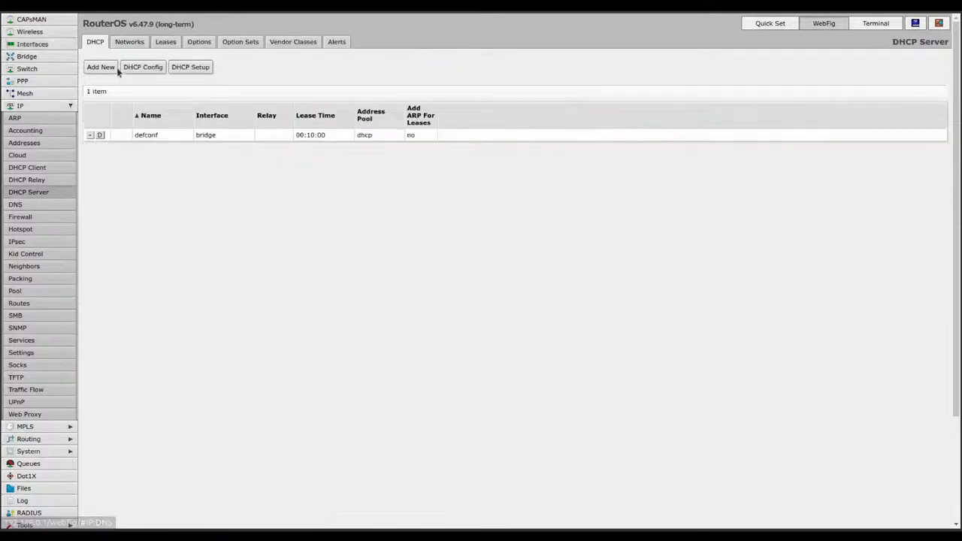
click(165, 41)
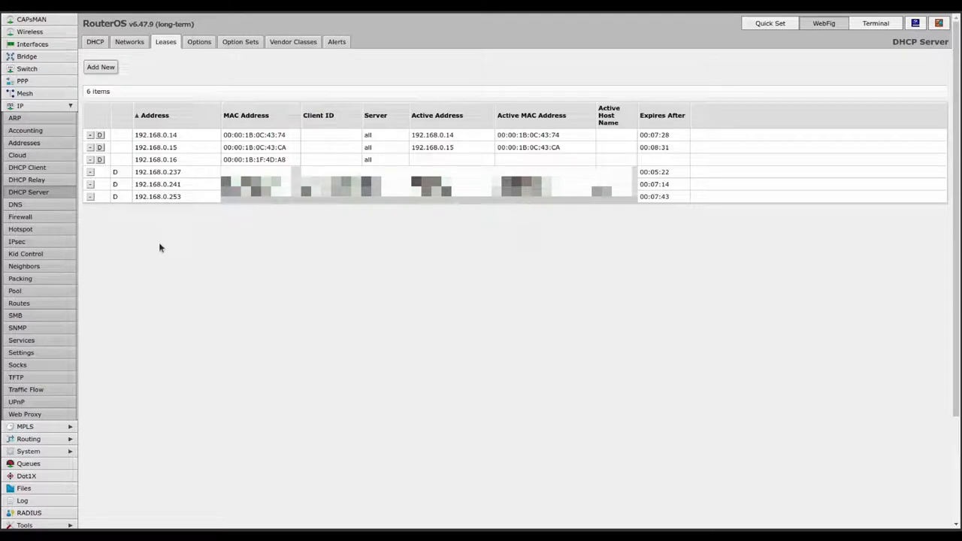
Step: Add a static DHCP lease reserving 192.168.0.100 for MAC 00:00:00:00:00:01
click(100, 67)
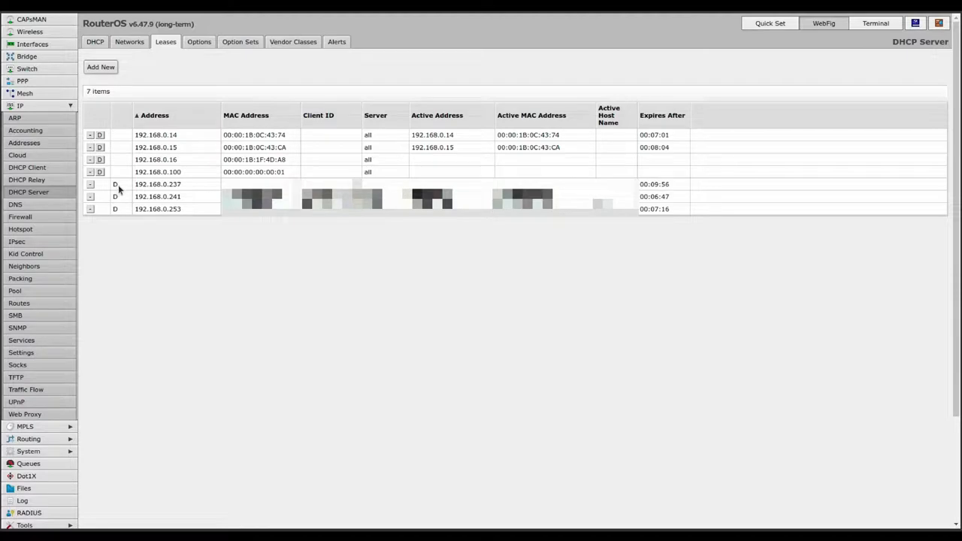
mouse_move(349, 132)
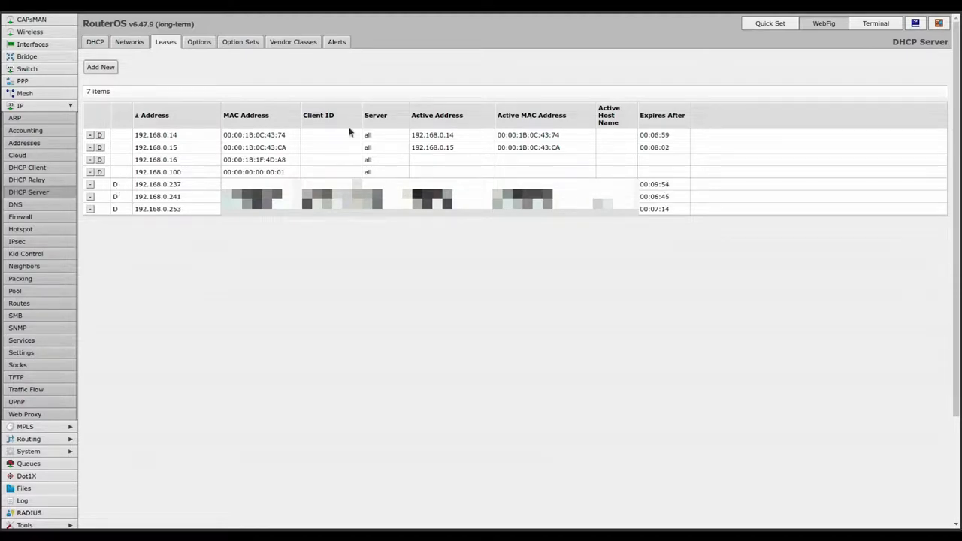